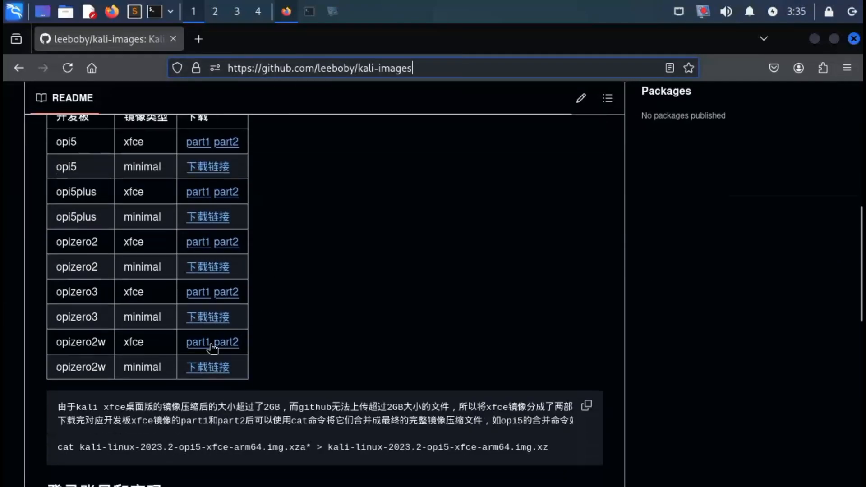
- Download the Kali 2024.2 minimal arm64 image from the opizero2w row of the README table
double_click(142, 367)
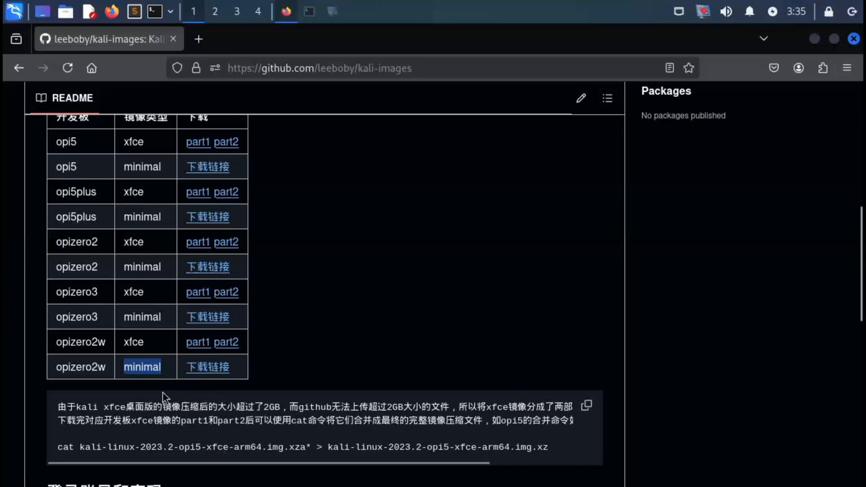
mouse_move(211, 370)
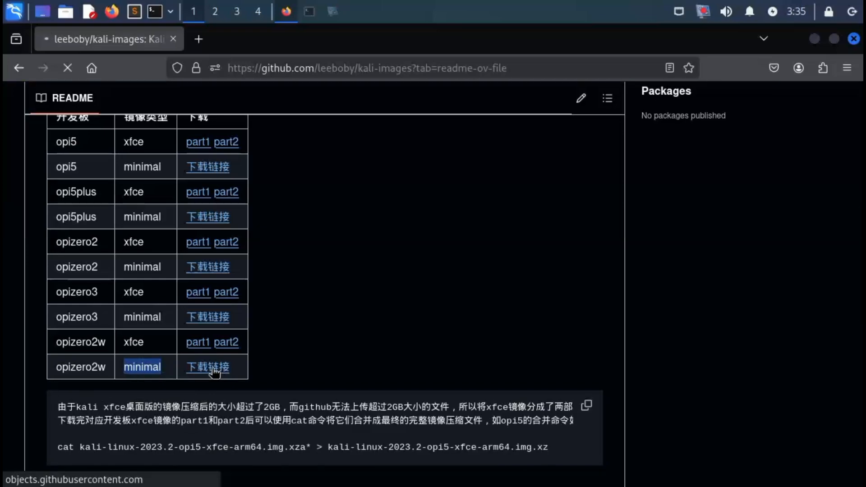
left_click(206, 368)
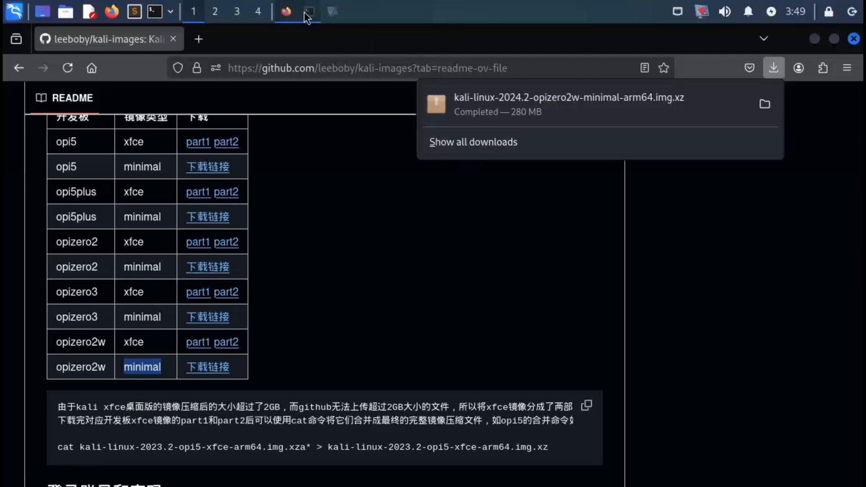
- Decompress the .img.xz with xz in Downloads and list the resulting .img file
left_click(307, 11)
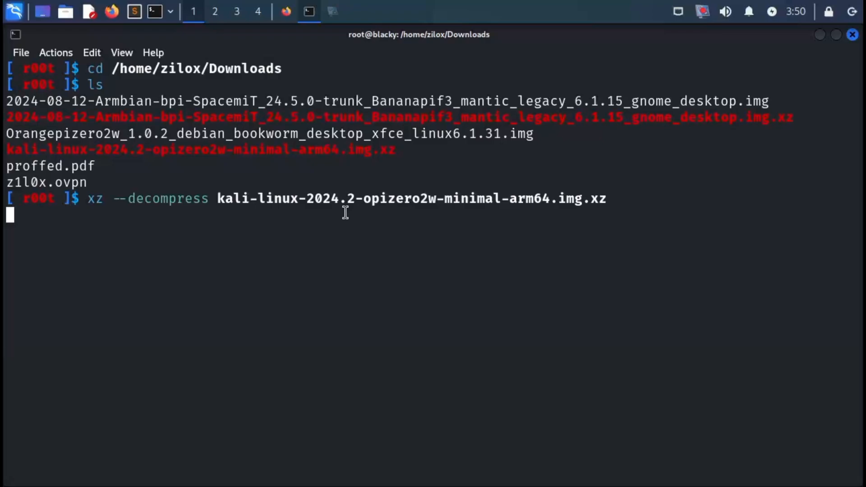
key("Return")
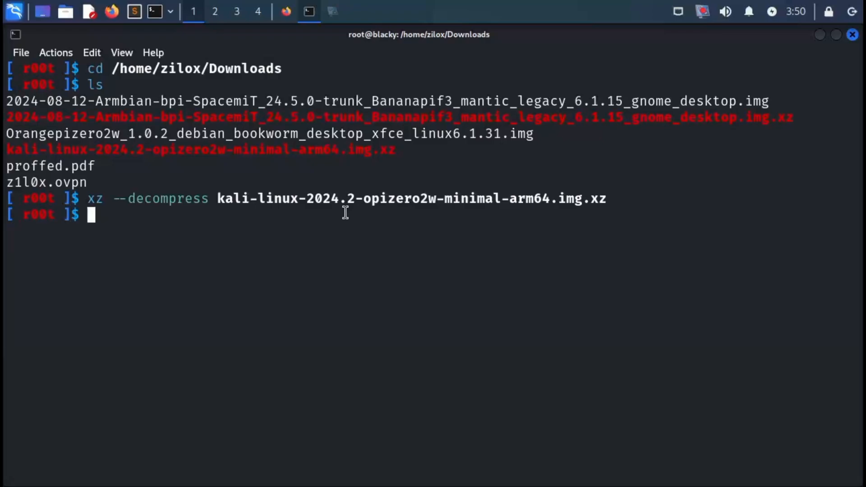
type("ls")
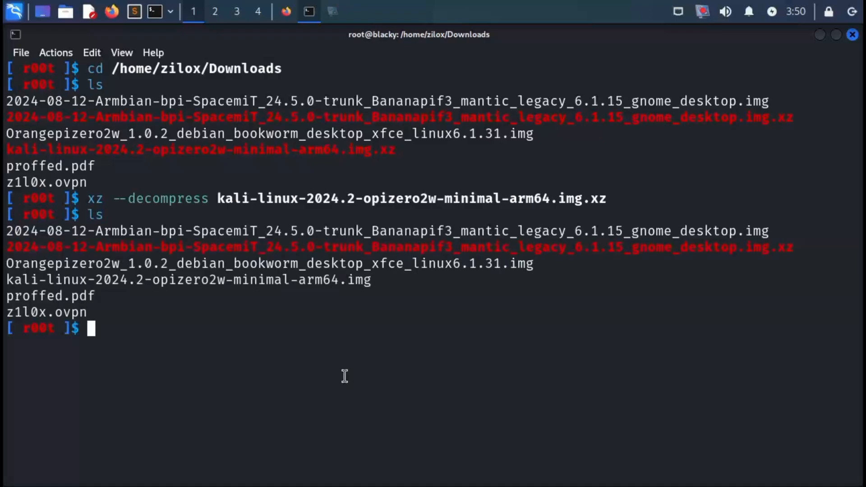
- Identify the SD card as sdb with lsblk and dd the image to /dev/sdb with bs=4M and progress
type("lsblk")
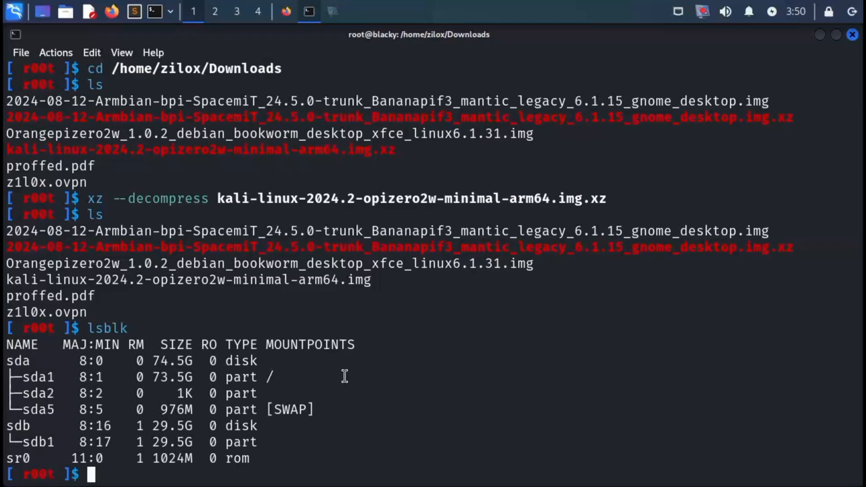
double_click(13, 425)
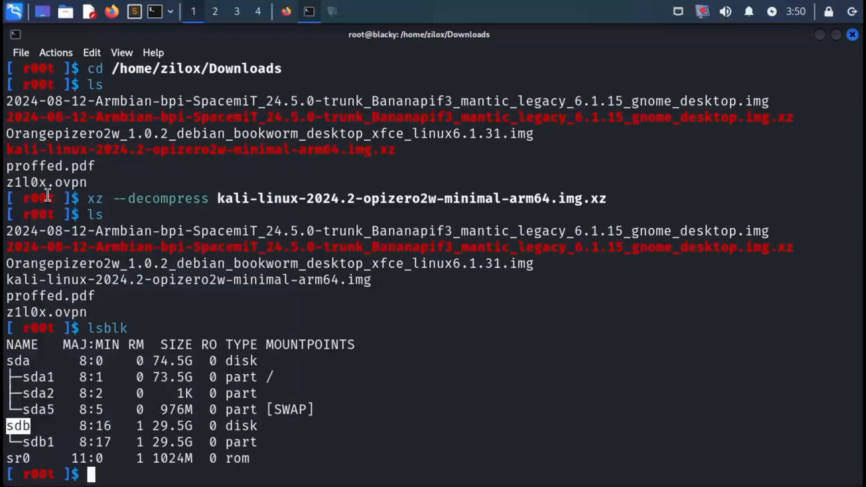
type("sudo dd if=kali-linux-2024.2-opizero2w-minimal-arm64.img of=/dev/sdb bs=4M status=progress")
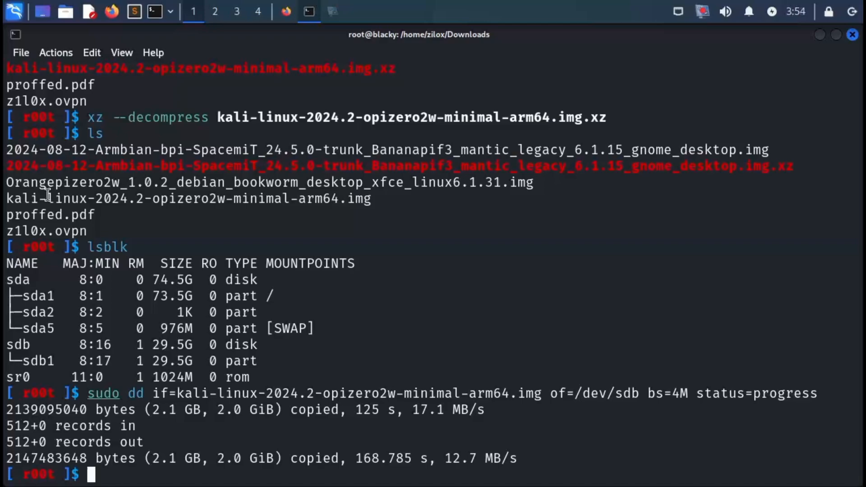
mouse_move(819, 35)
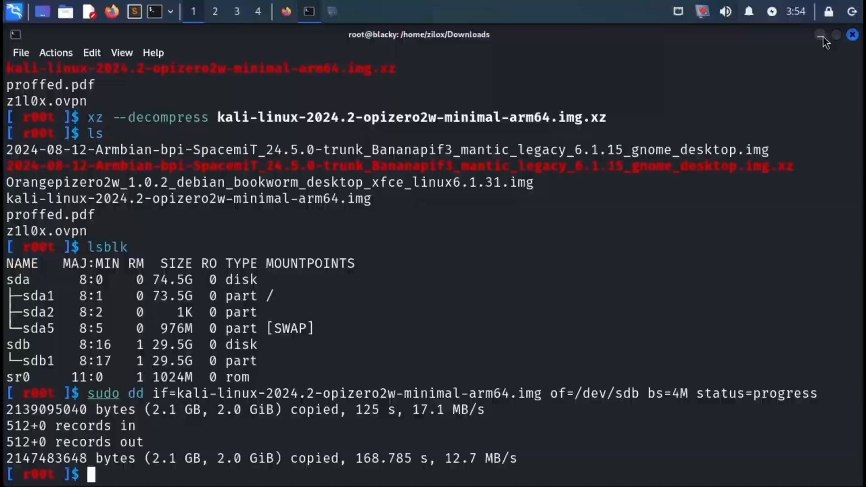
- Hide the terminal and start a terminal inside the card's ROOTFS folder from Thunar
left_click(815, 35)
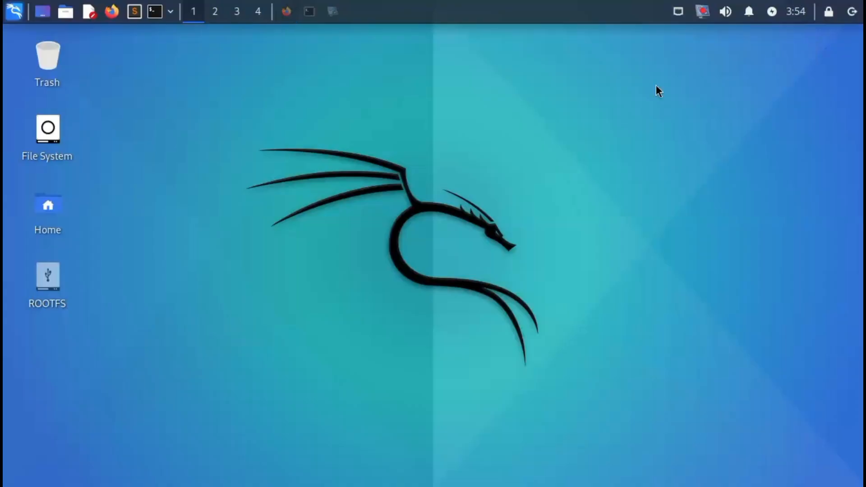
right_click(47, 281)
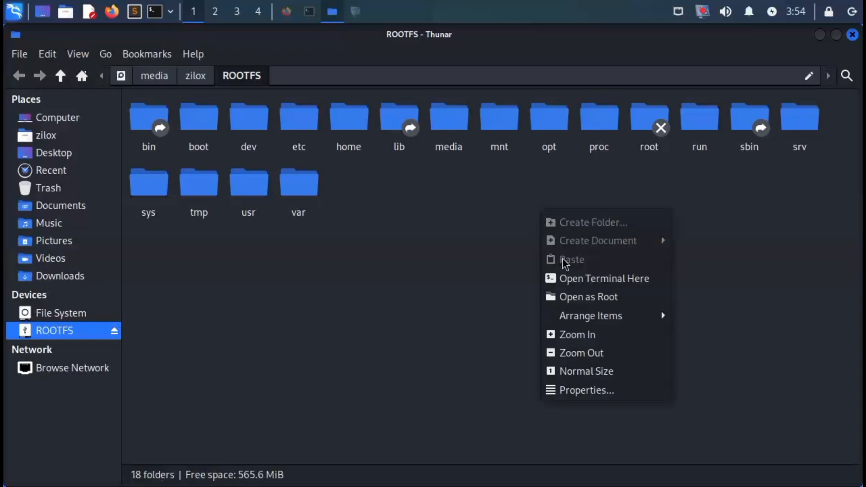
left_click(604, 278)
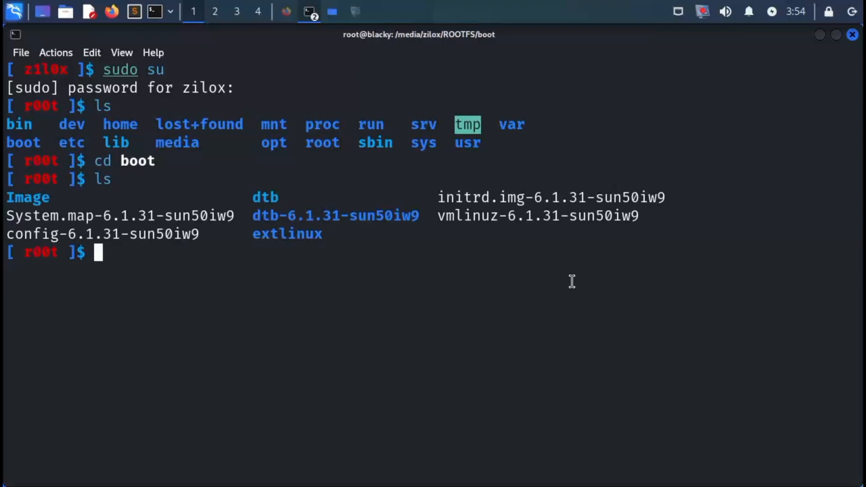
- Create an empty ssh file in boot, then move into the card's etc folder
type("touch ssh")
type("cd ..")
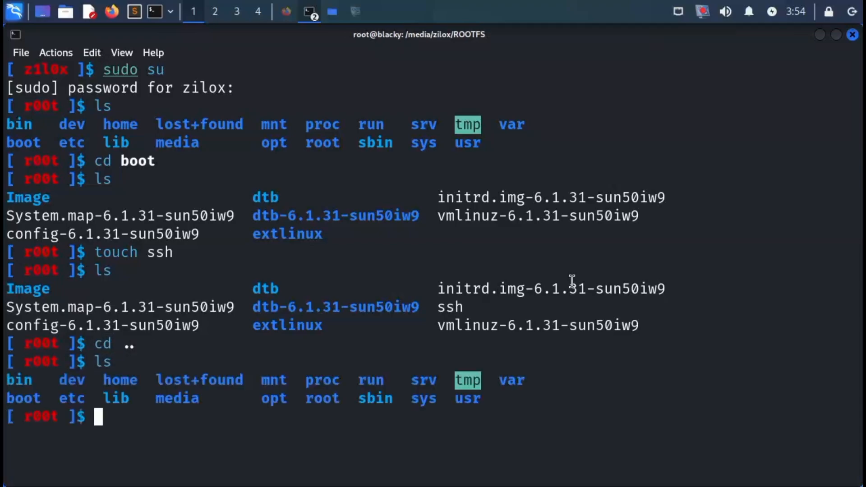
type("cd etc")
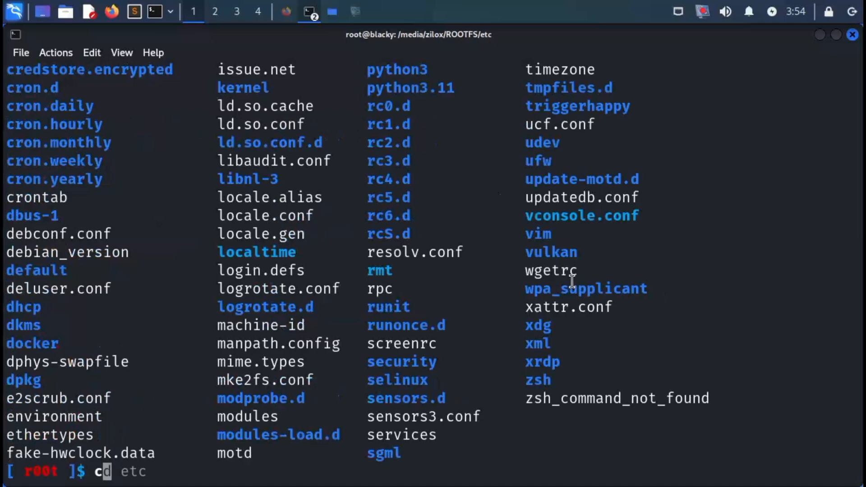
- Start a new wpa_supplicant.conf in nano and set its country line to PK
type("wpa_supplicant")
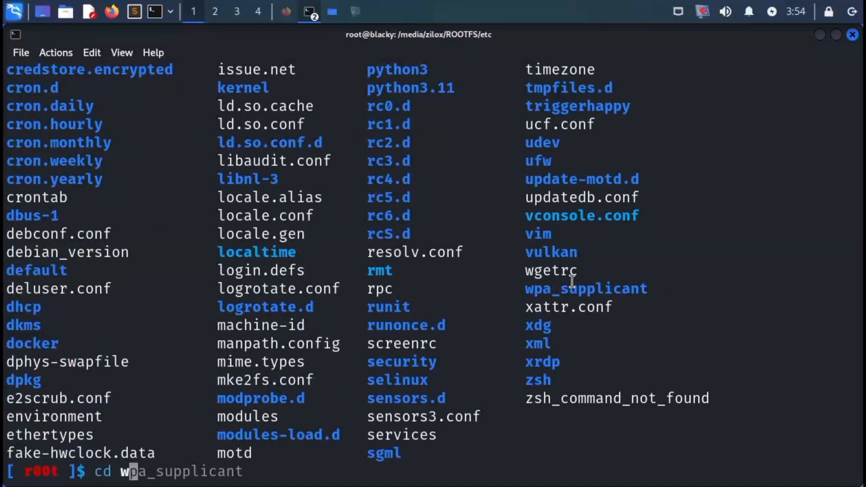
key("Return")
type("nan")
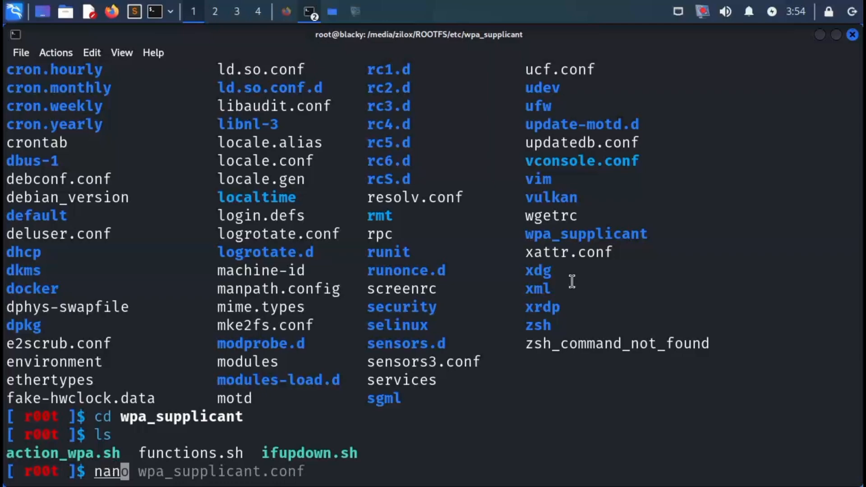
key("Return")
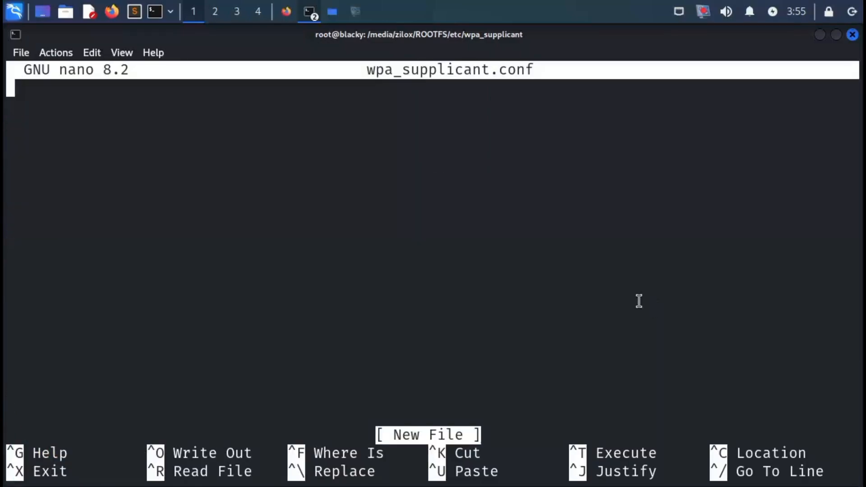
type("country=US")
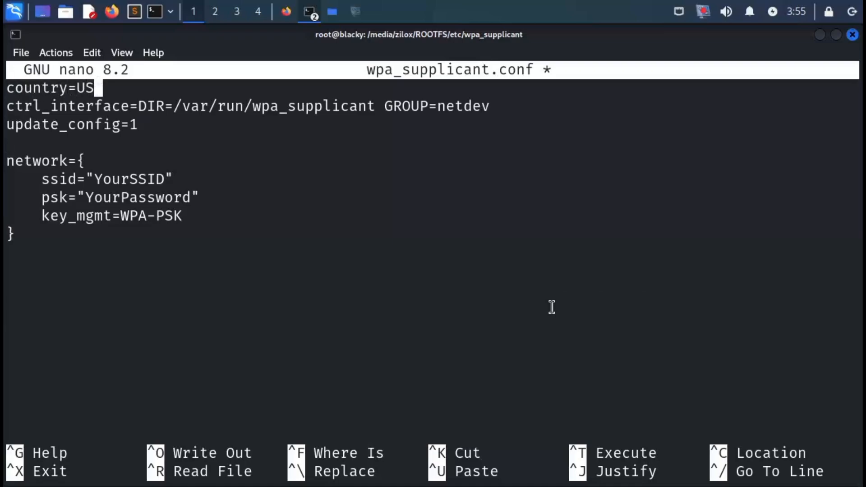
type("PK")
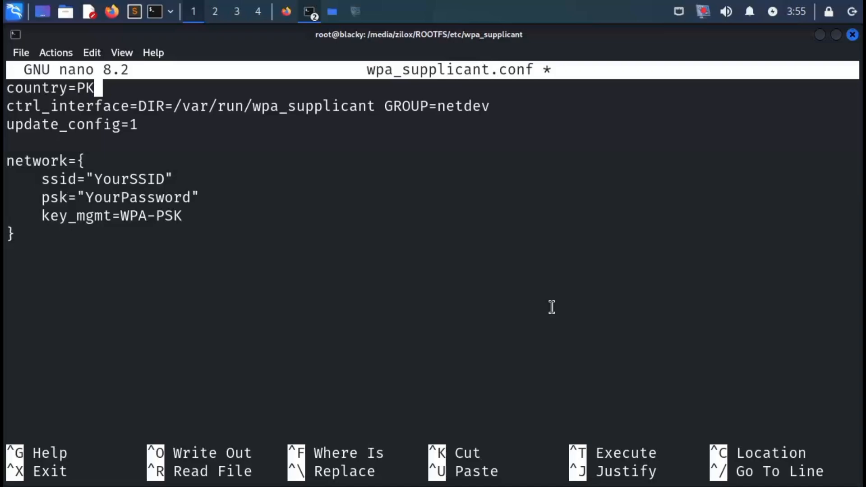
mouse_move(30, 90)
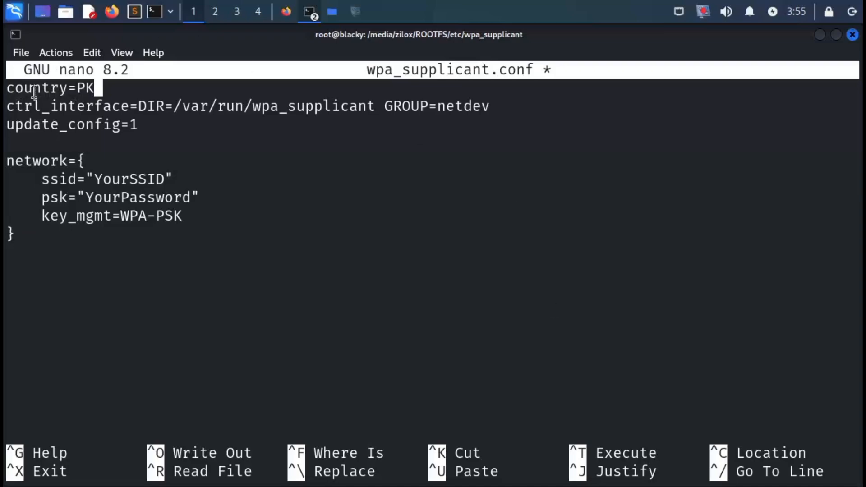
mouse_move(166, 178)
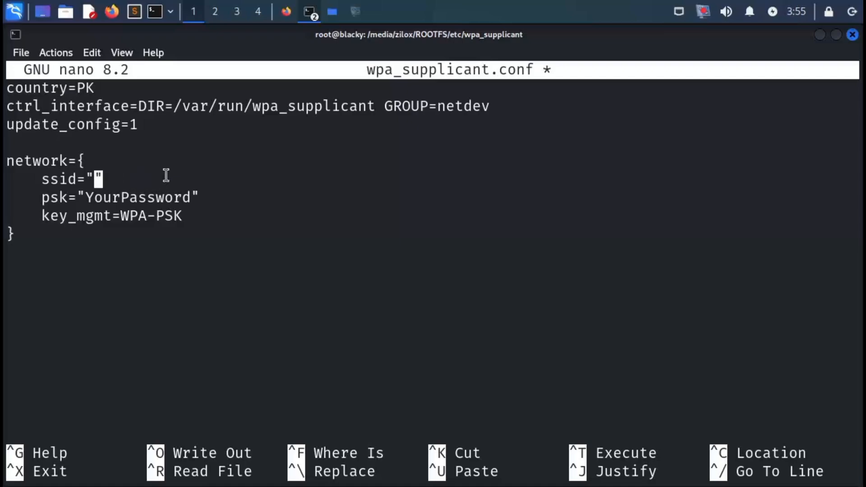
type("scriptkid")
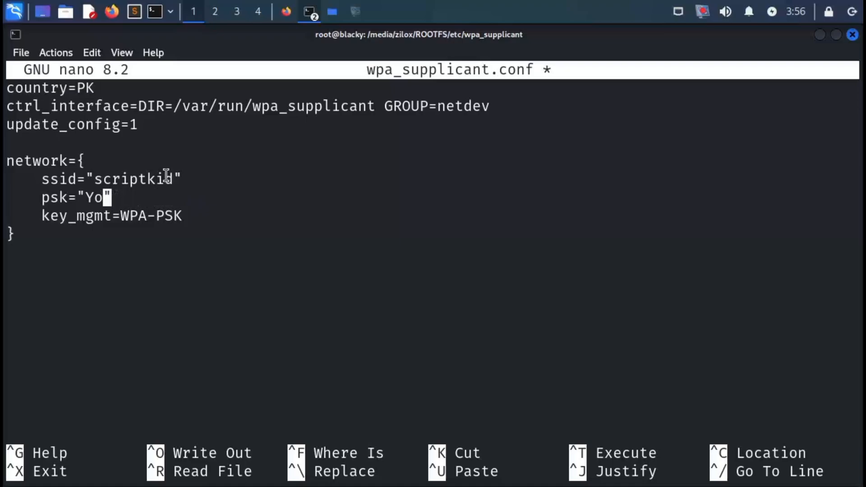
type("scriptk")
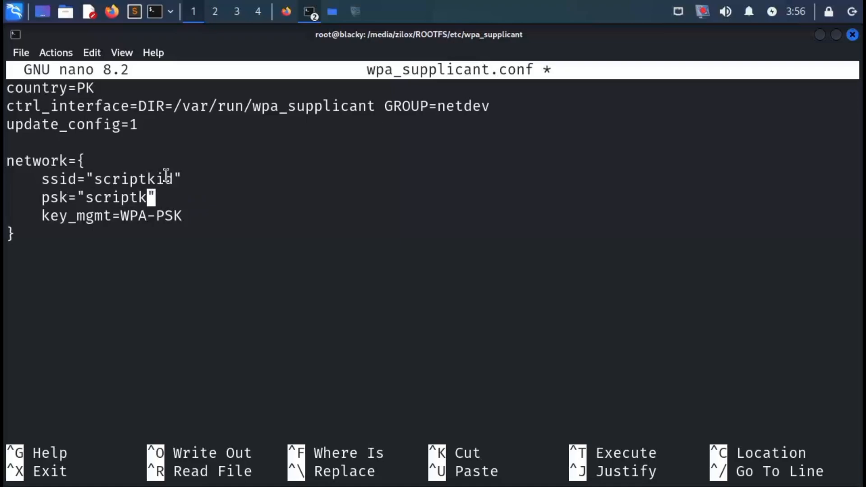
type("id")
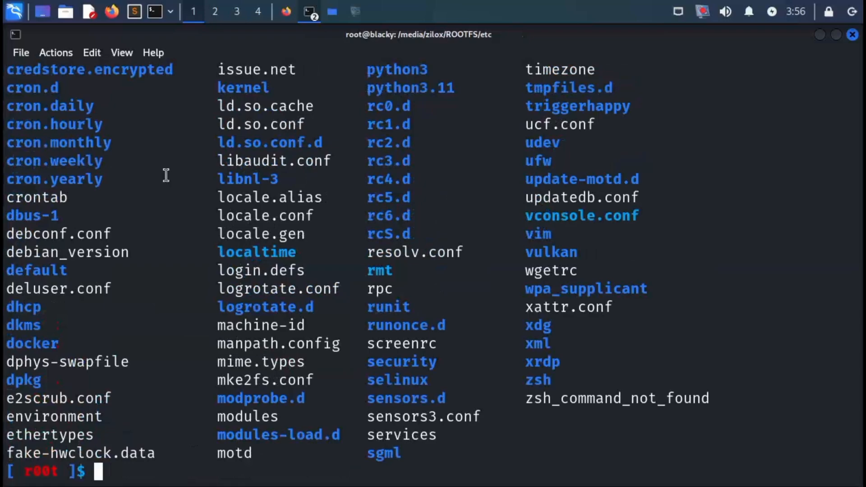
type("cd network")
type("ls")
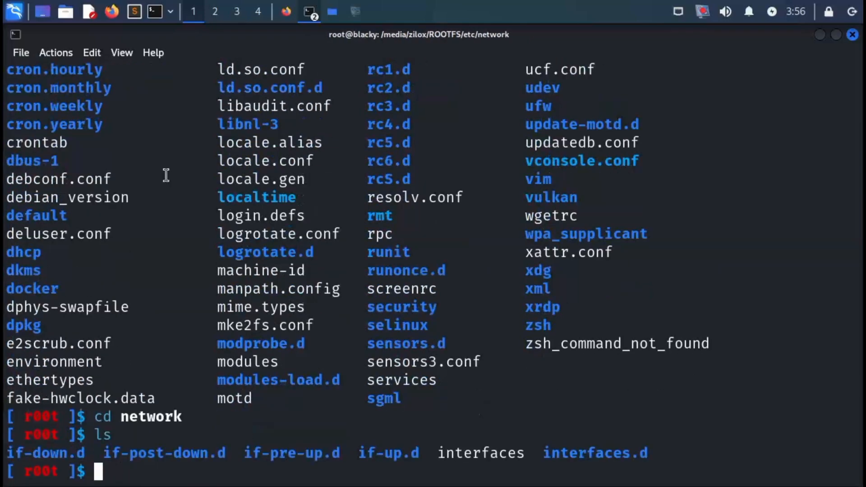
type("nano interfaces")
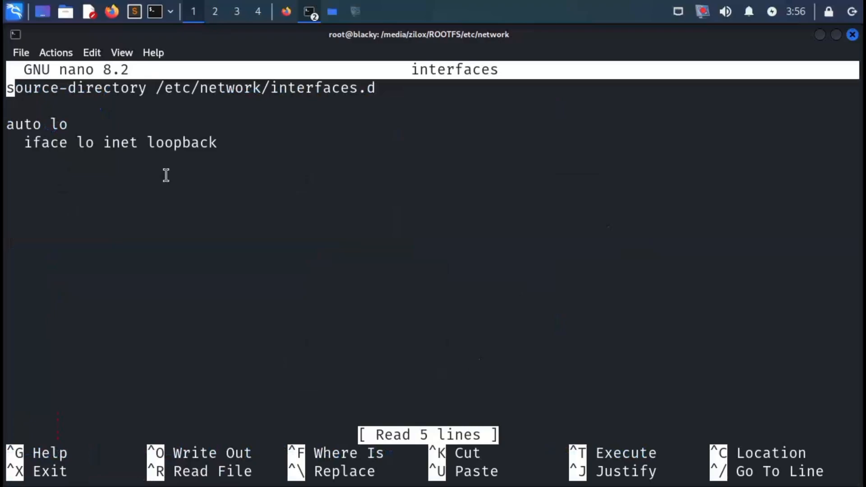
type("auto wlan0")
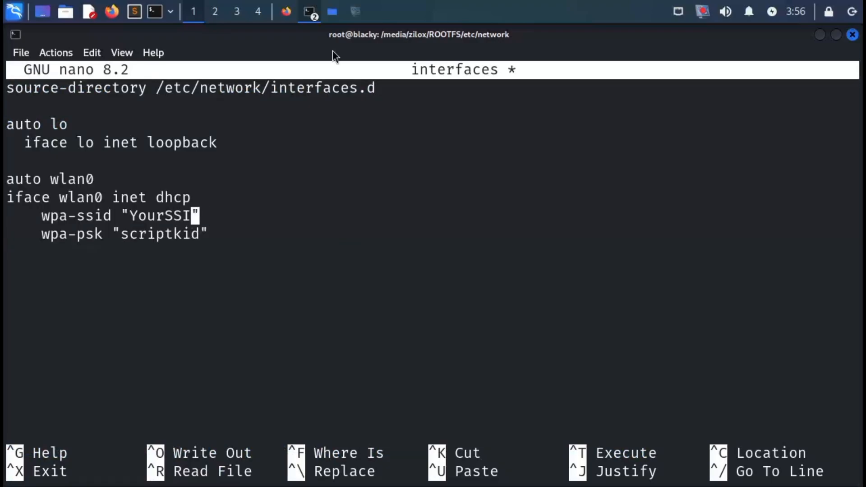
type("scrip")
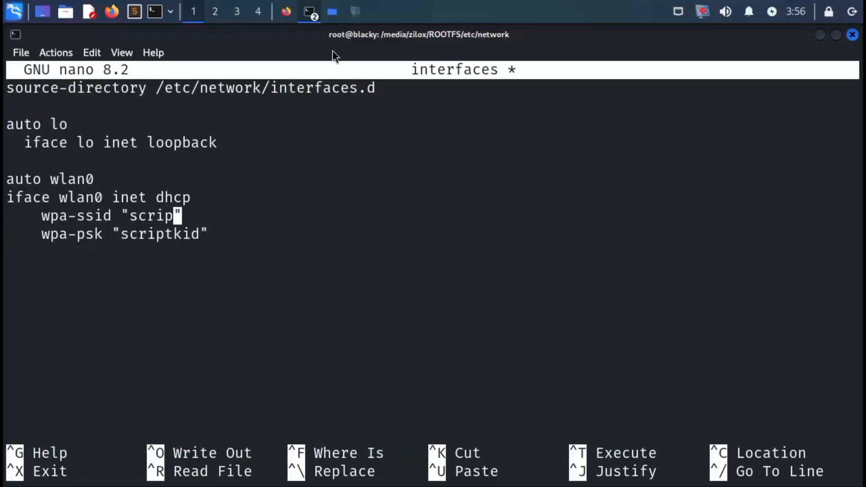
type("tkid")
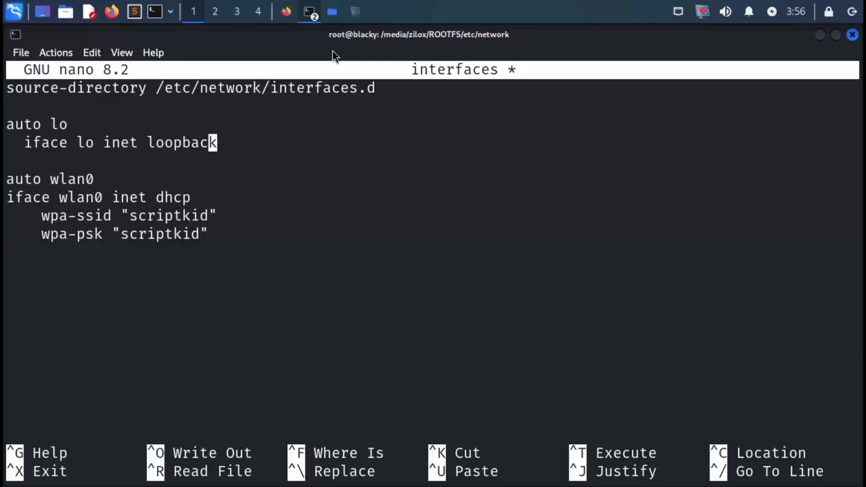
key("ctrl+x")
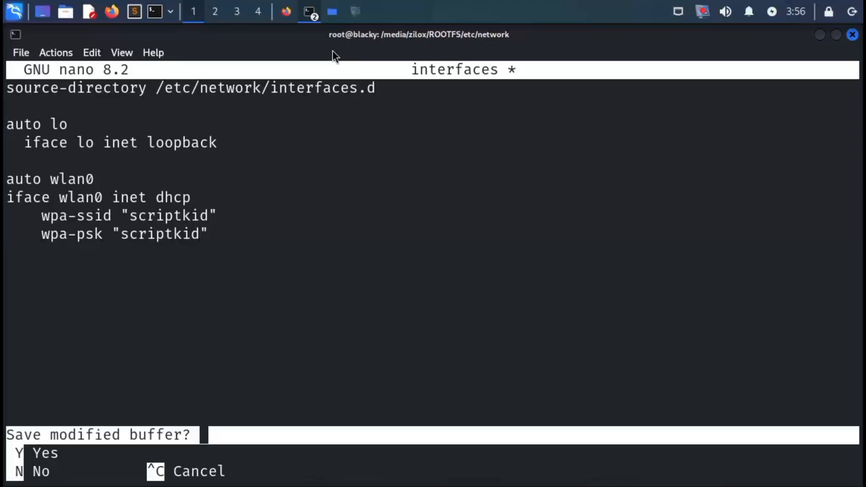